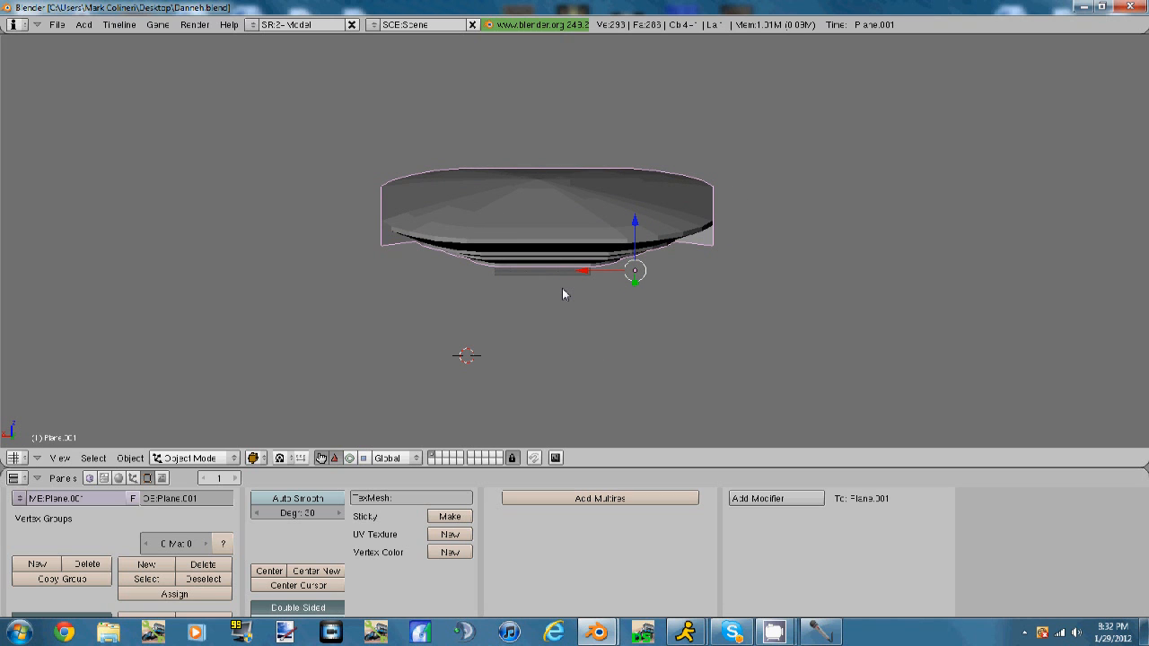
pyautogui.moveTo(571, 290)
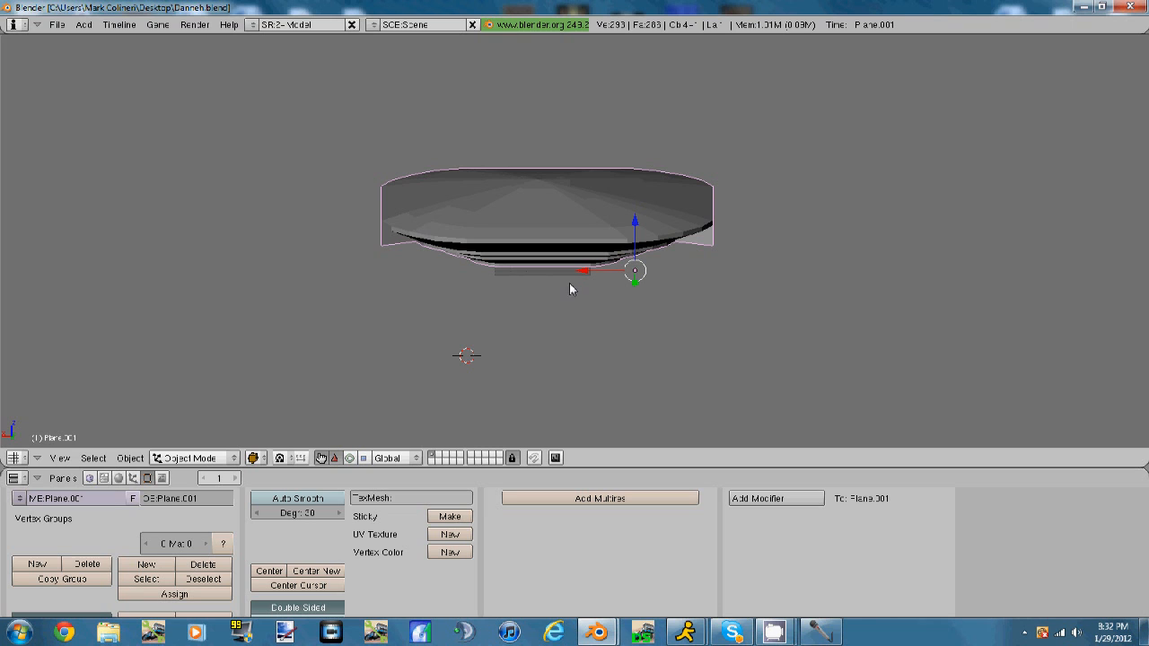
pyautogui.moveTo(291, 106)
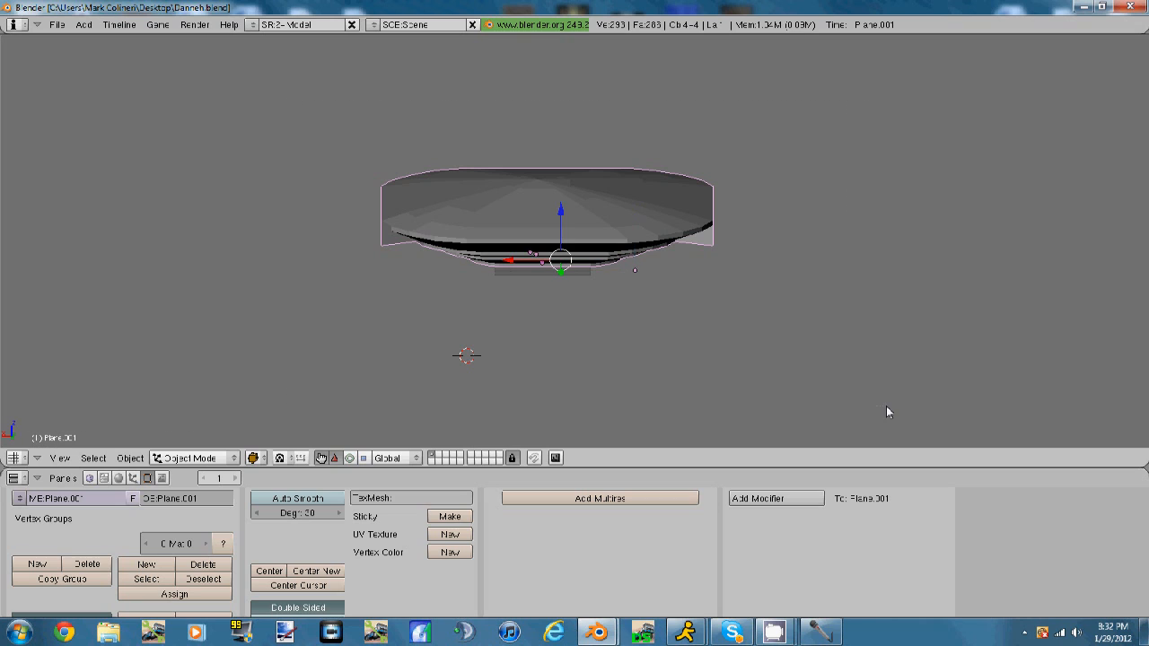
# Join the disc pieces into Plane.001, apply transforms, and choose File > Export > OGRE Meshes
pyautogui.click(448, 534)
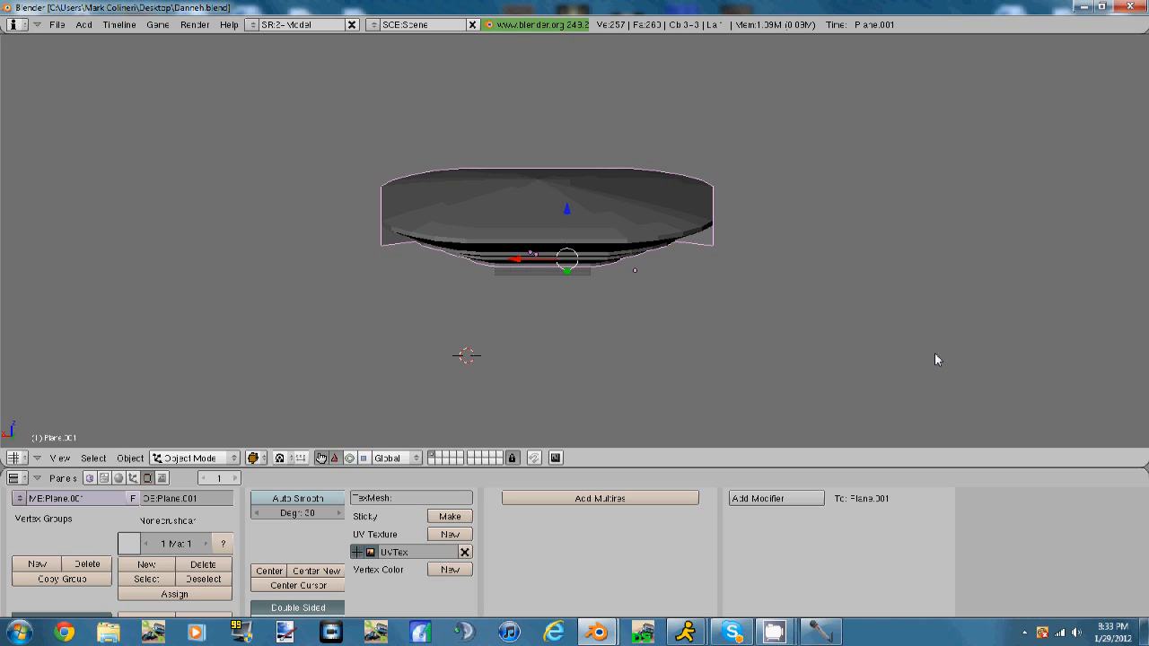
pyautogui.moveTo(339, 375)
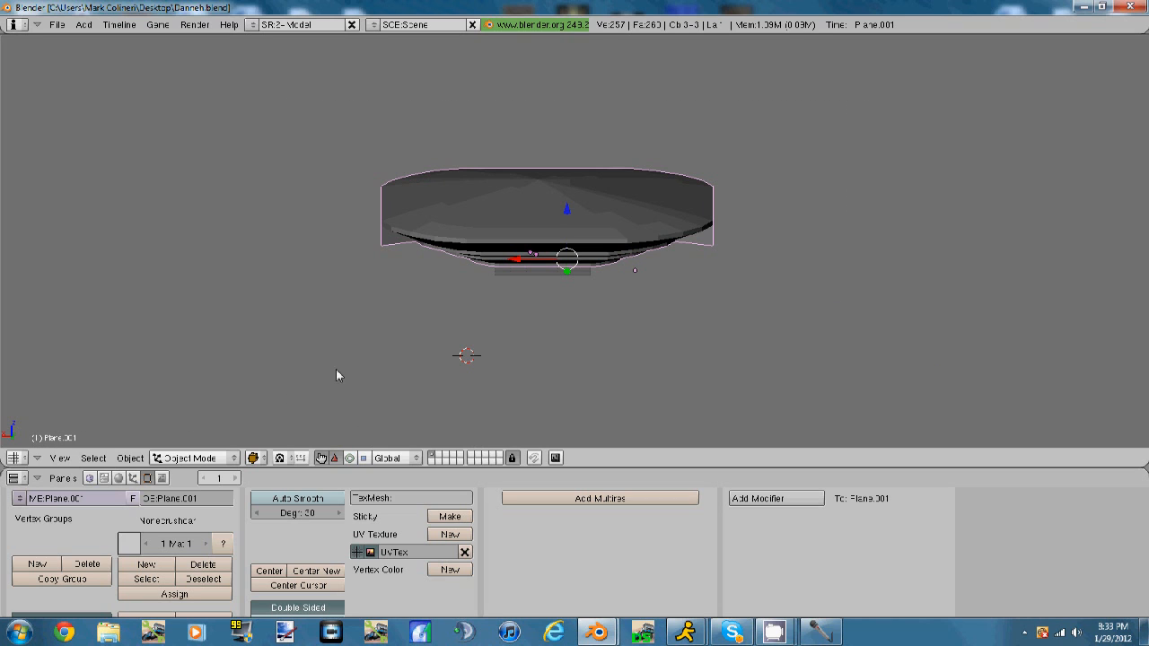
pyautogui.click(130, 458)
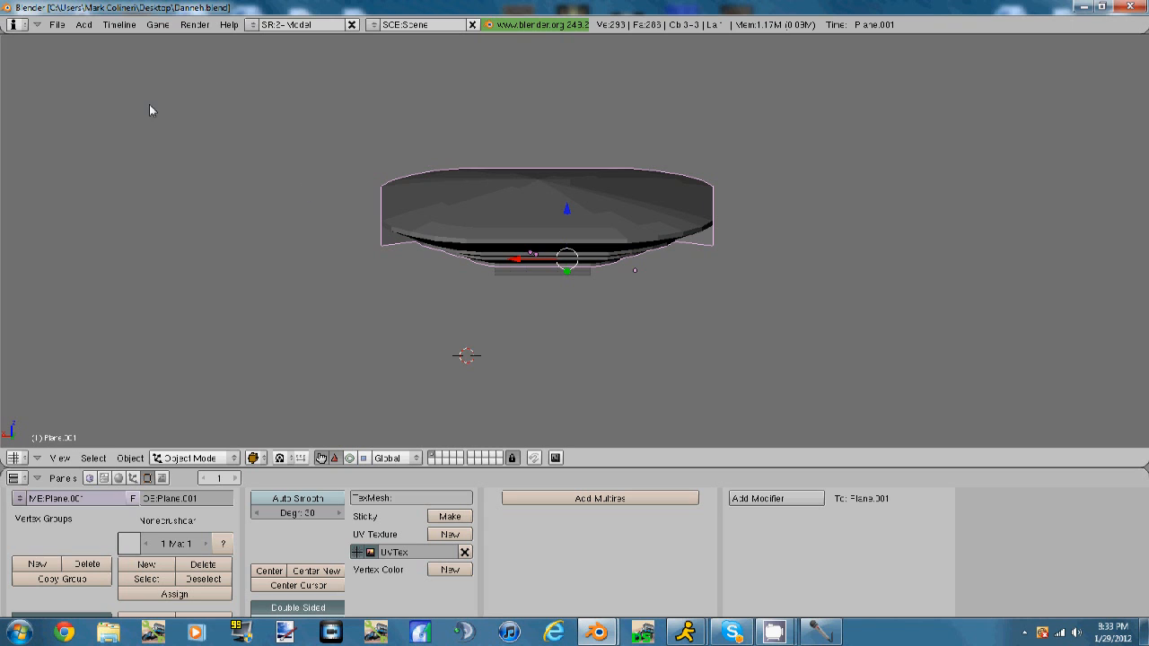
pyautogui.click(56, 24)
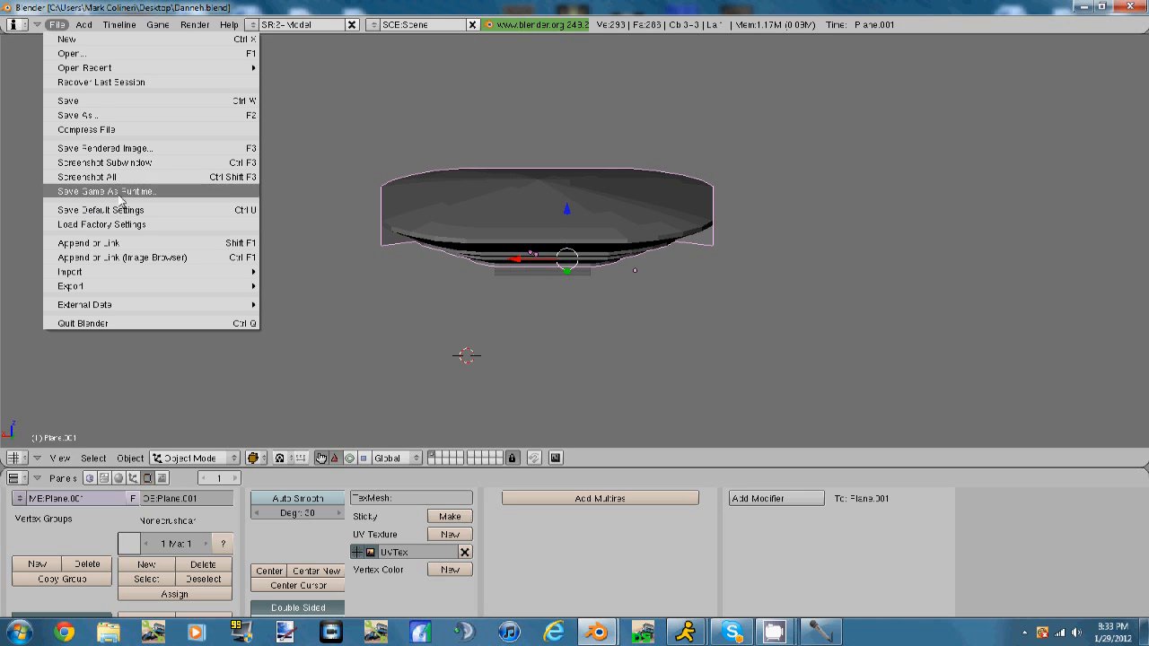
pyautogui.click(70, 286)
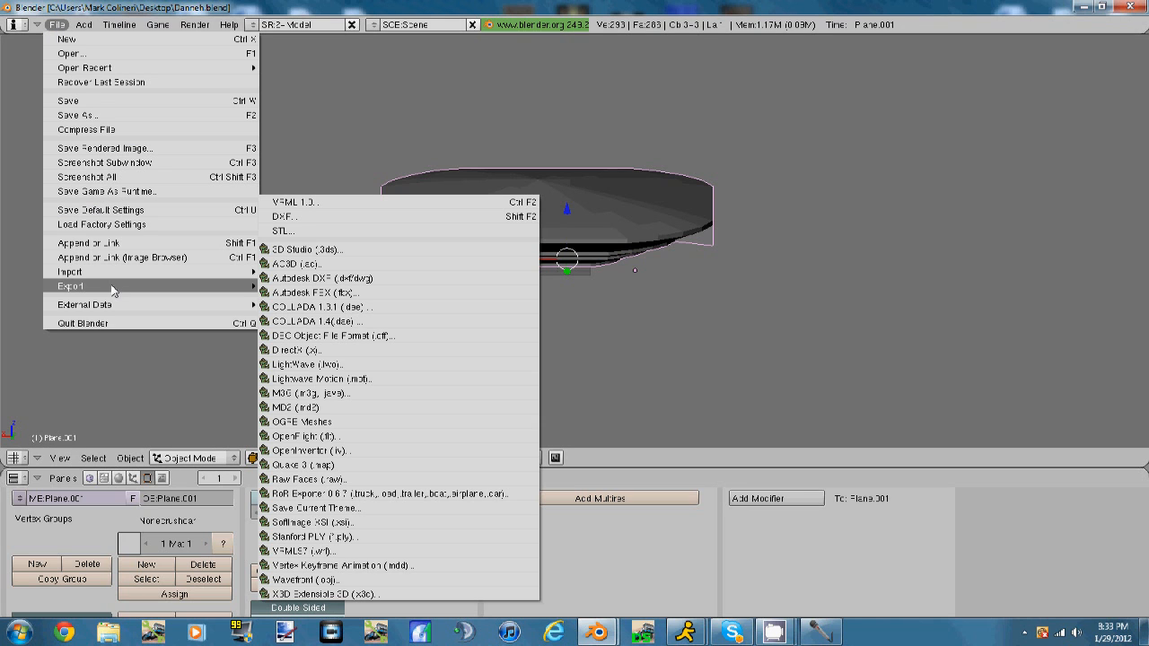
pyautogui.click(303, 421)
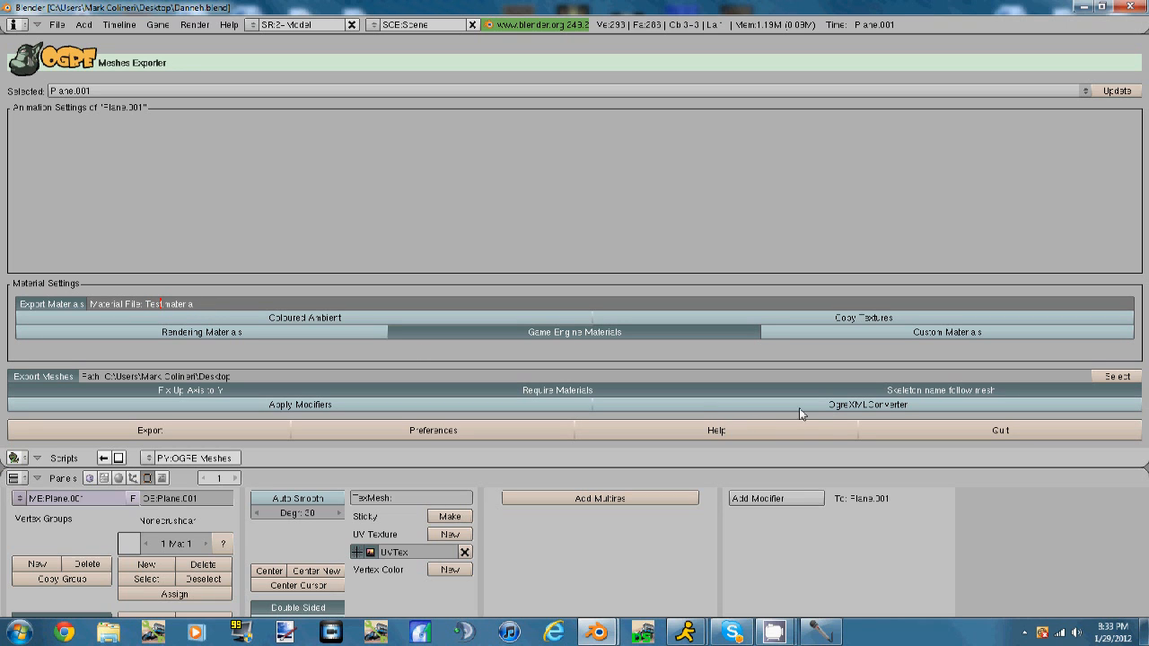
pyautogui.moveTo(220, 436)
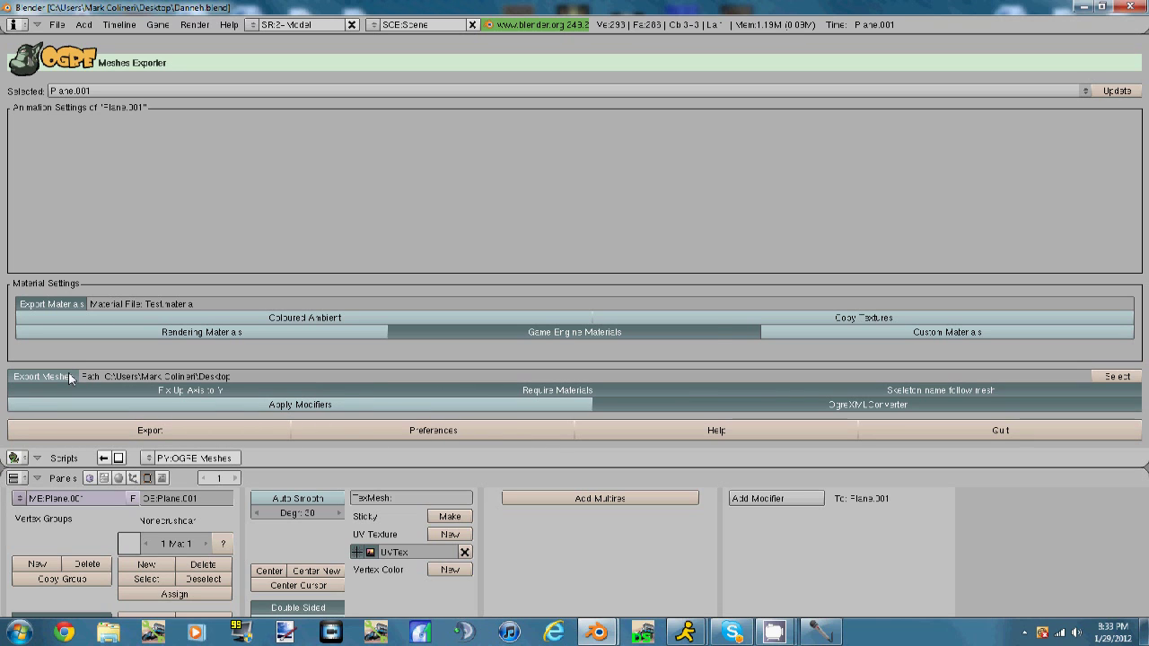
# Export Plane.001's mesh.xml and material to the desktop, dismiss the log, and minimise Blender
pyautogui.click(149, 430)
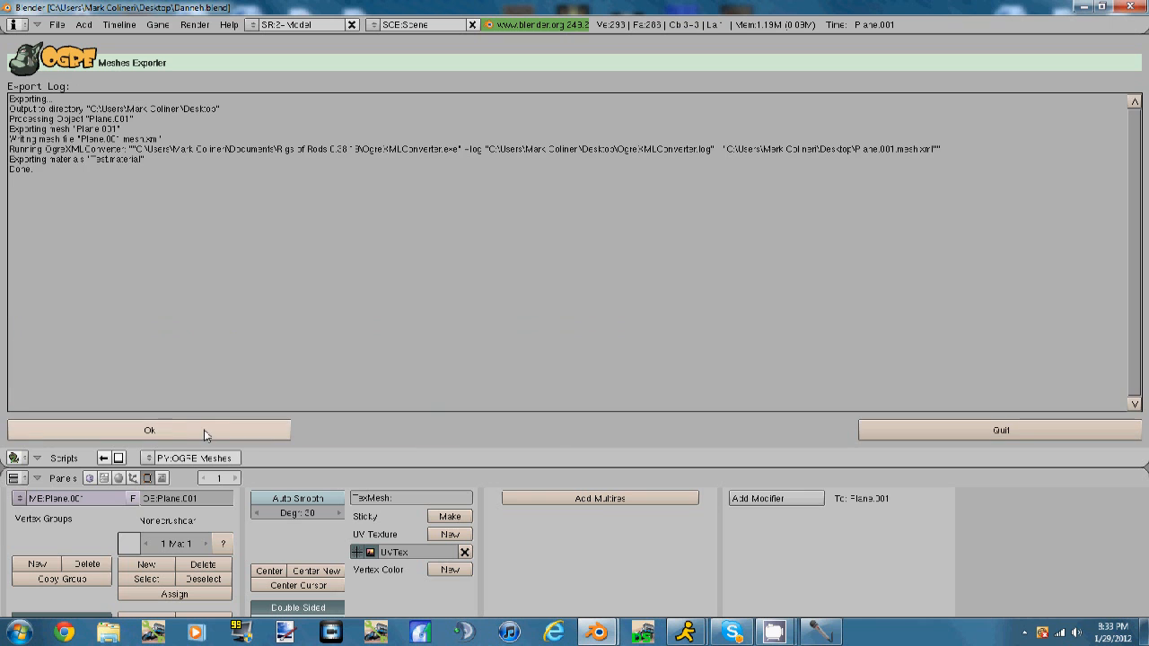
pyautogui.click(149, 430)
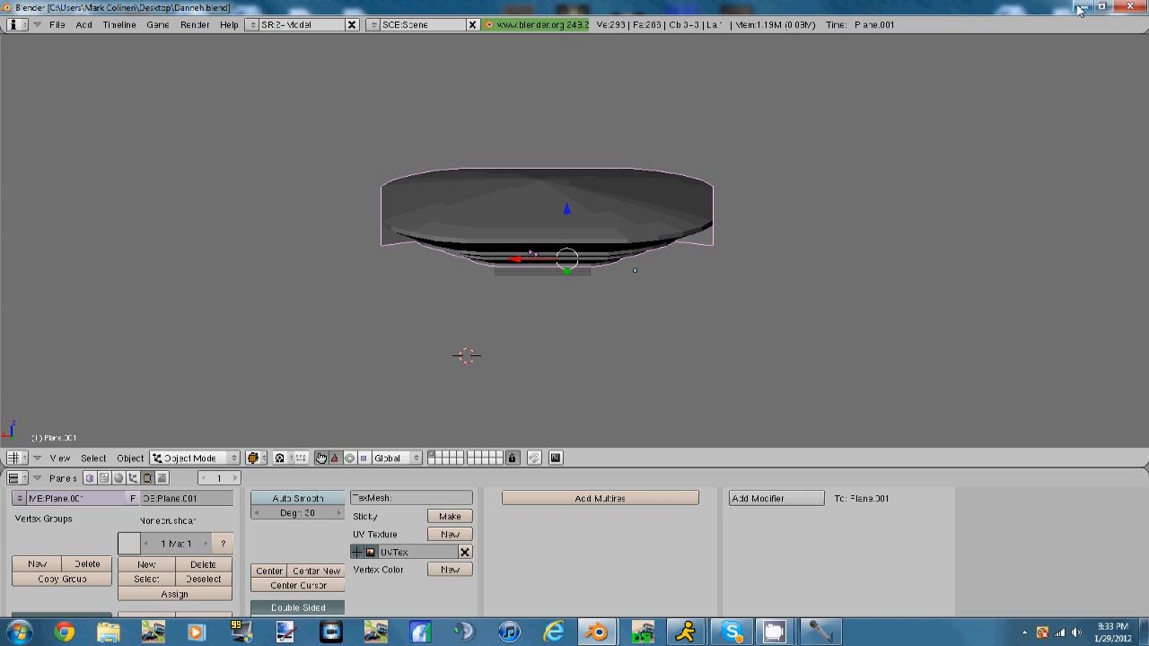
pyautogui.click(1079, 10)
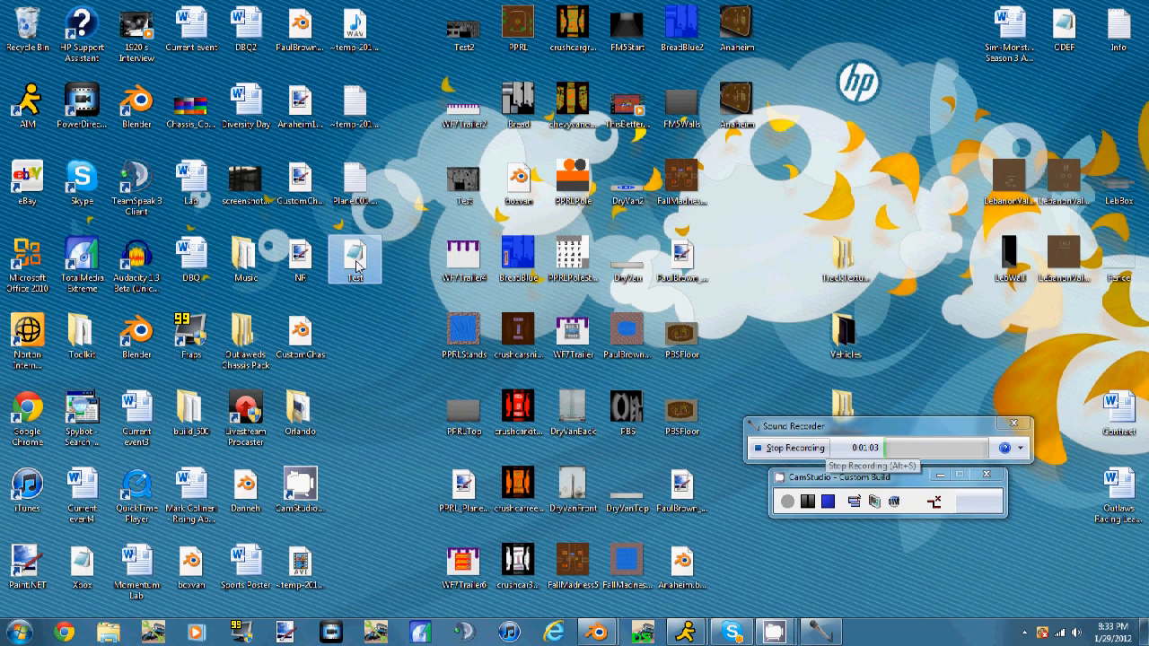